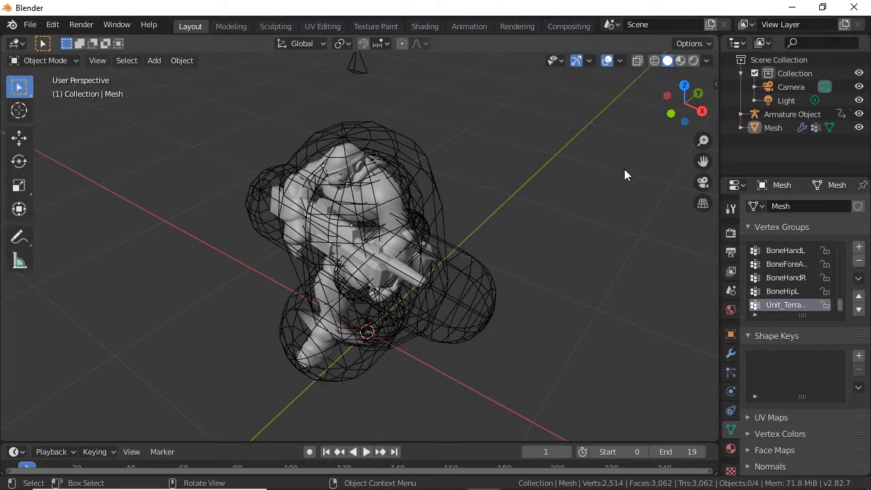
Inspect the character from several angles and return the animation to frame 0
{"action": "left_click_drag", "start_coordinate": [626, 174], "coordinate": [334, 348]}
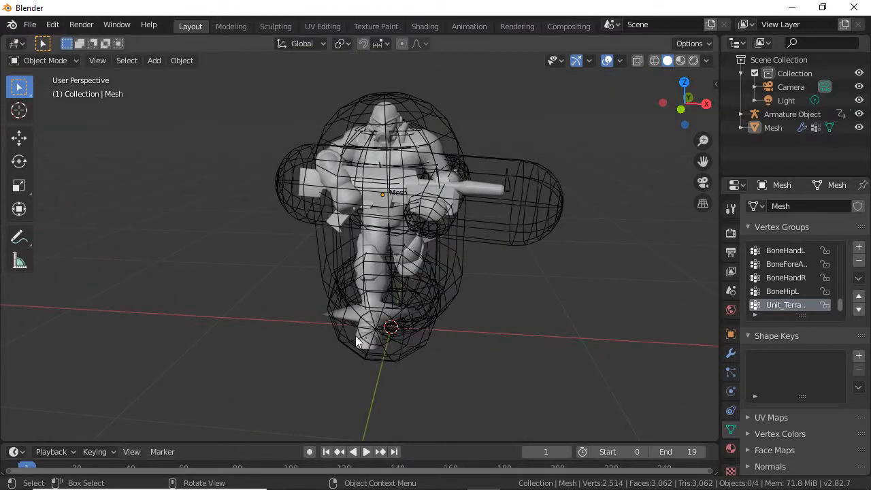
{"action": "mouse_move", "coordinate": [470, 326]}
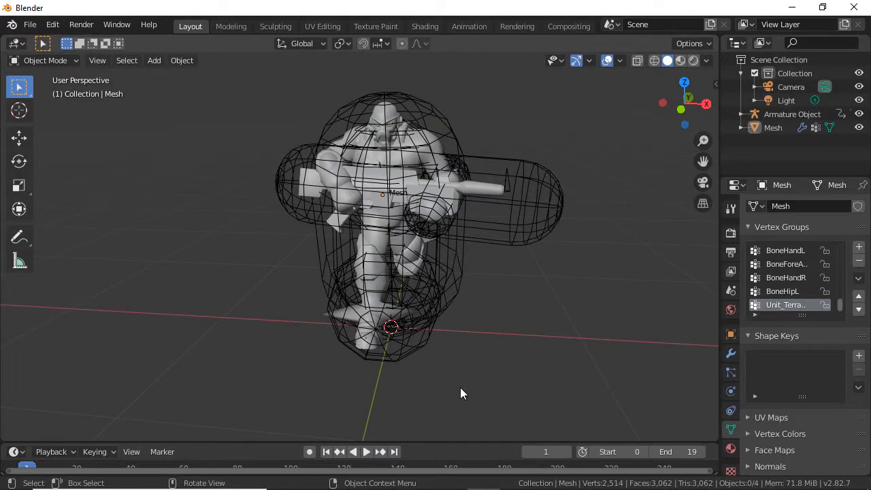
{"action": "mouse_move", "coordinate": [558, 250]}
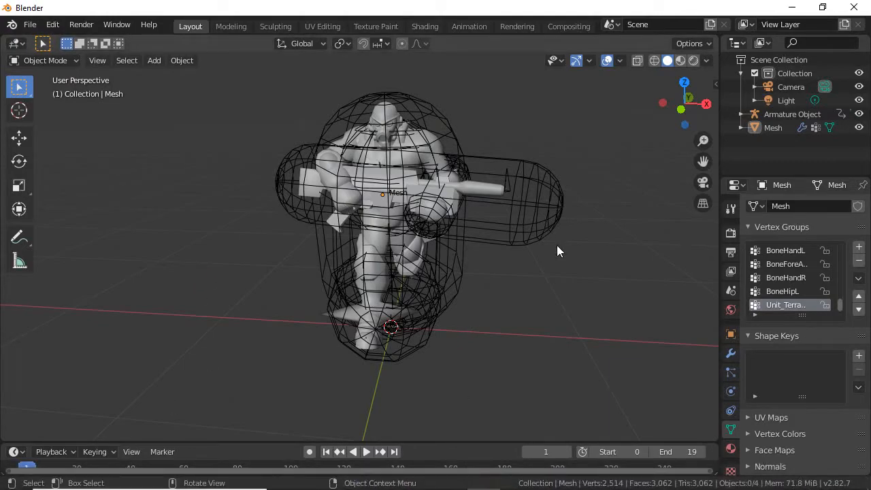
{"action": "left_click_drag", "start_coordinate": [558, 251], "coordinate": [531, 265]}
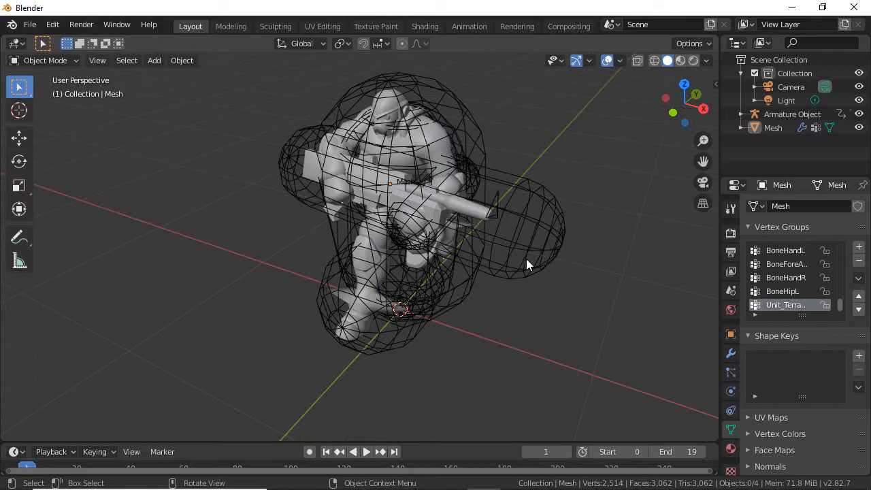
{"action": "left_click_drag", "start_coordinate": [531, 265], "coordinate": [558, 204]}
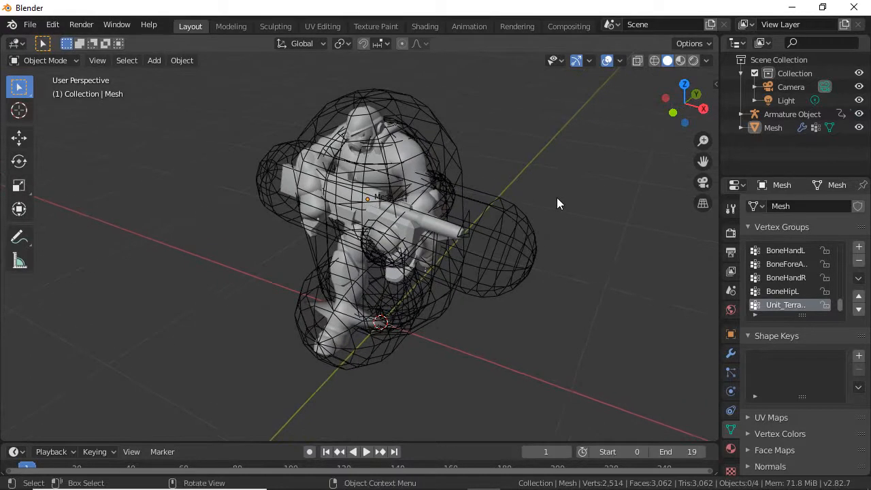
{"action": "left_click", "coordinate": [367, 452]}
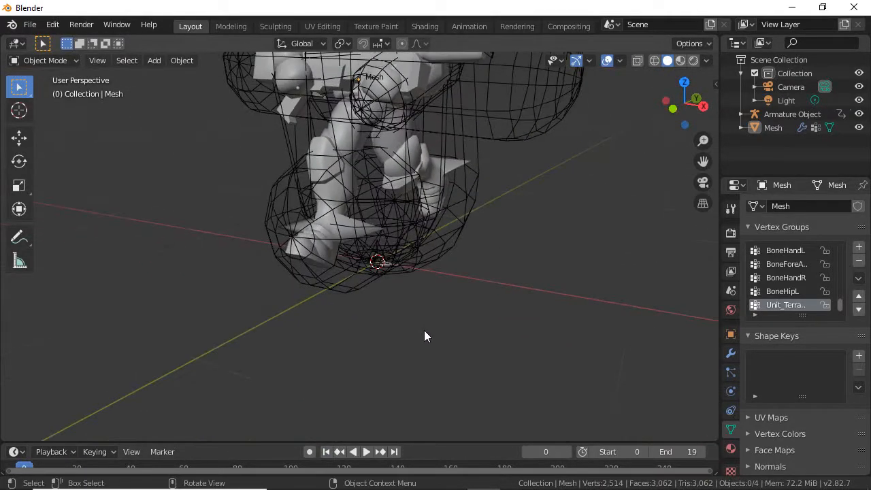
Select the character Mesh object and switch it into Weight Paint mode
{"action": "left_click", "coordinate": [792, 114]}
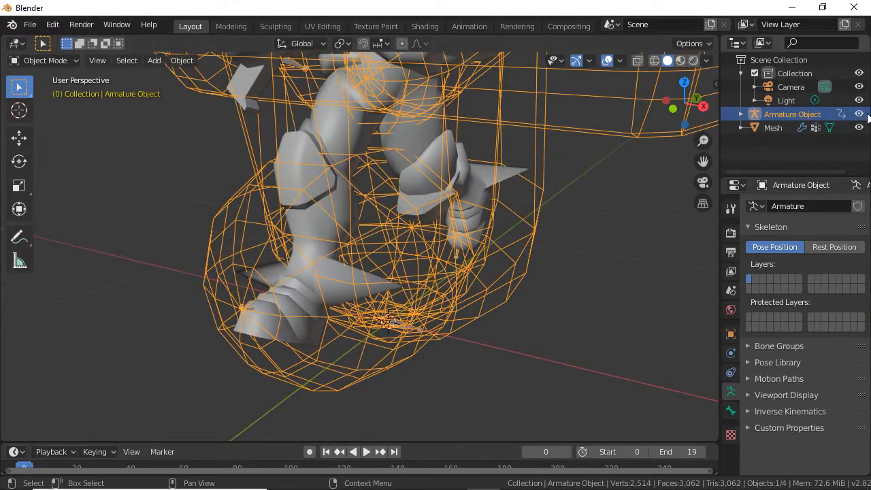
{"action": "left_click", "coordinate": [774, 128]}
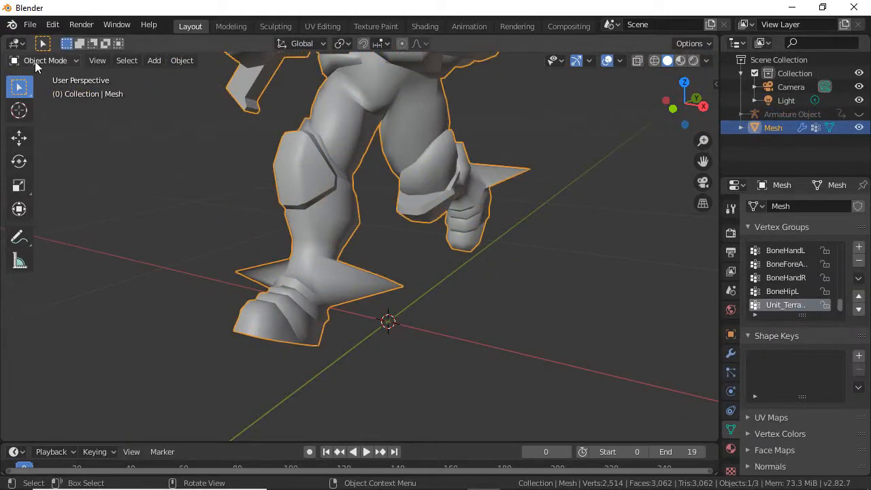
{"action": "left_click", "coordinate": [47, 60]}
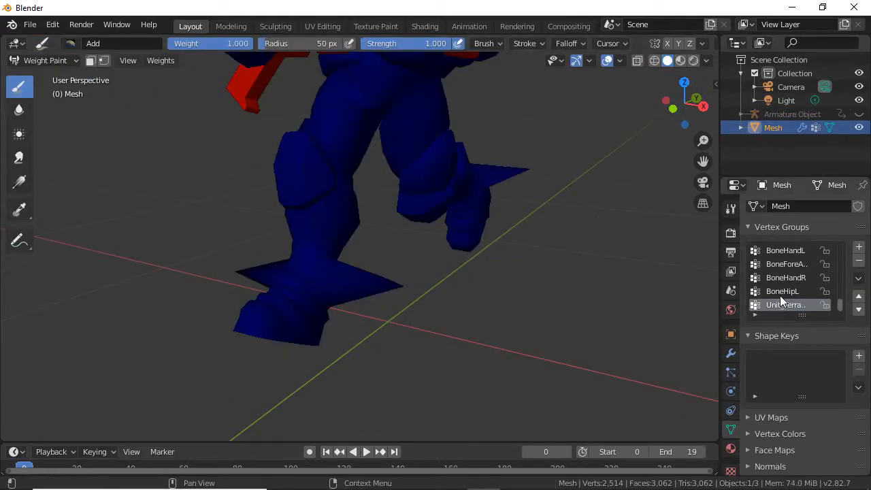
Browse the Vertex Groups list and make BoneCalfR the displayed group
{"action": "scroll", "scroll_direction": "up", "scroll_amount": 3}
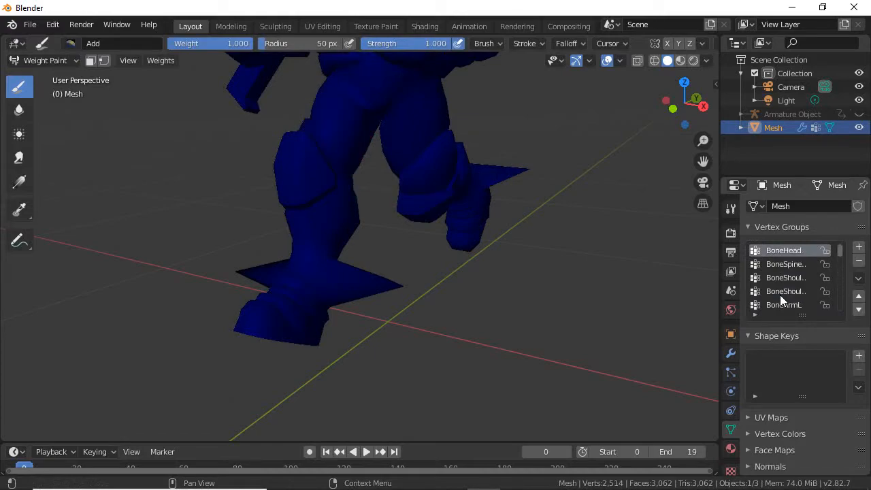
{"action": "left_click", "coordinate": [786, 277]}
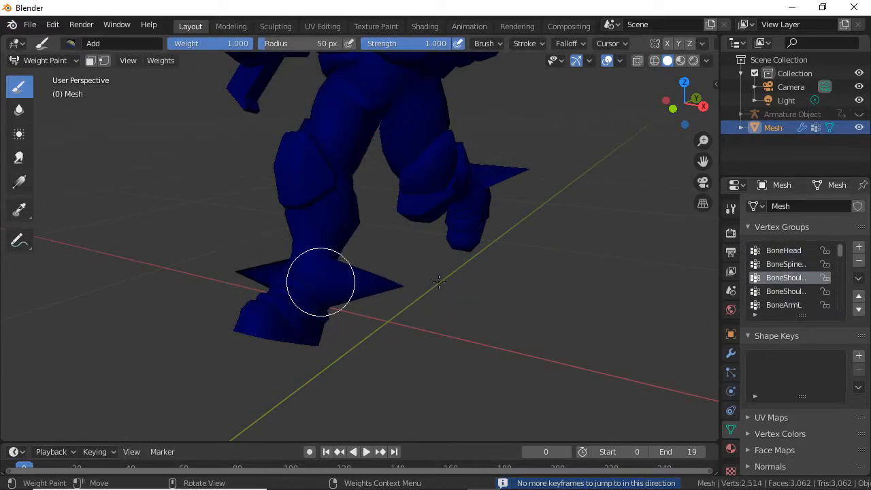
{"action": "left_click", "coordinate": [784, 305]}
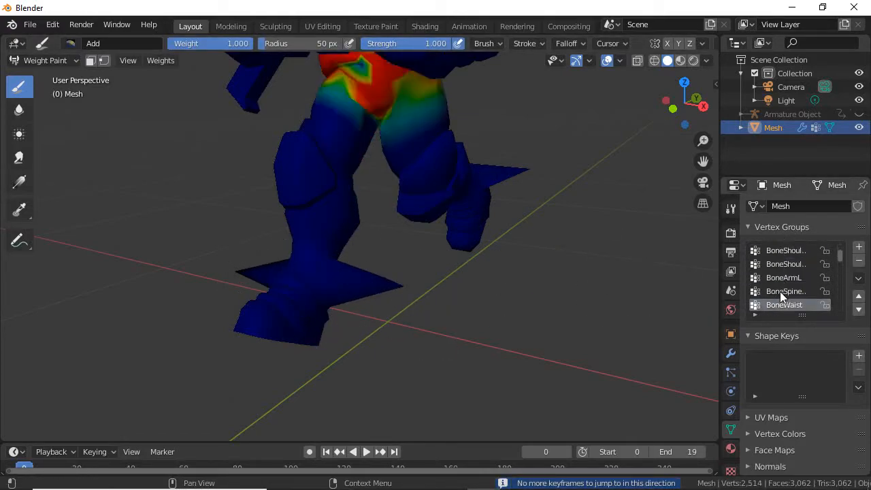
{"action": "left_click", "coordinate": [787, 292]}
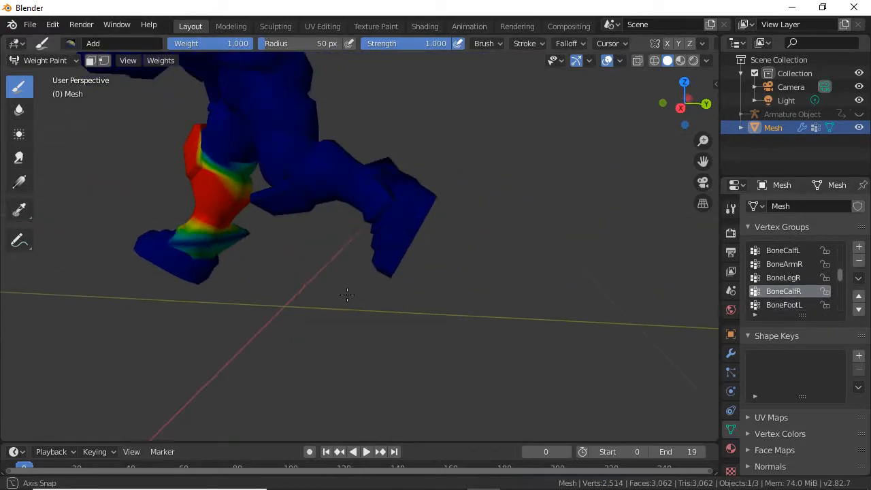
Orbit around the right calf and foot to inspect the BoneCalfR weights
{"action": "left_click_drag", "start_coordinate": [347, 293], "coordinate": [341, 288]}
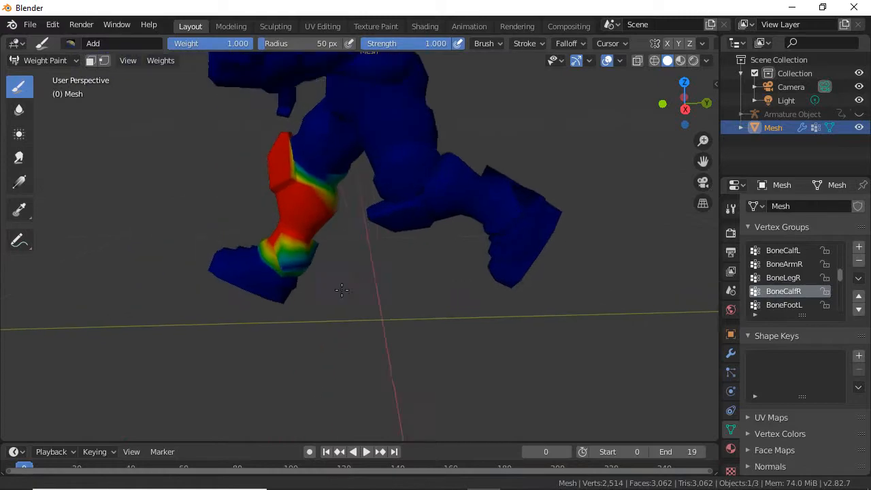
{"action": "left_click_drag", "start_coordinate": [340, 286], "coordinate": [347, 313]}
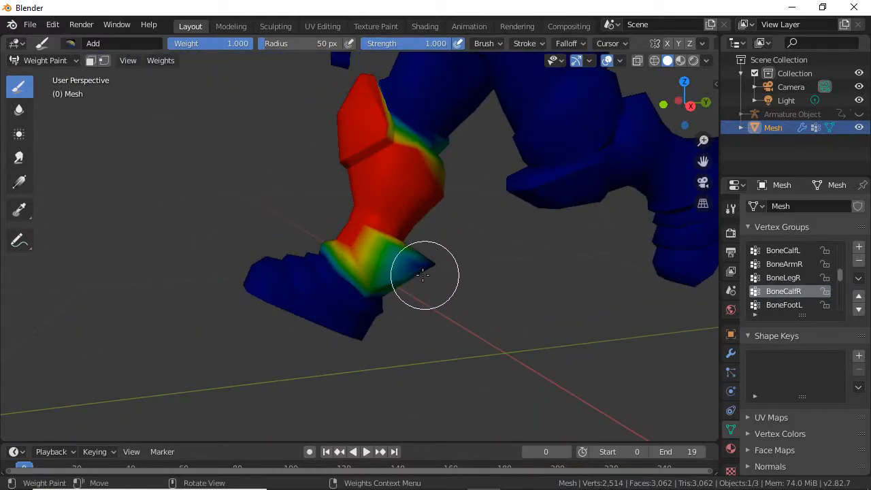
{"action": "left_click_drag", "start_coordinate": [425, 275], "coordinate": [351, 313]}
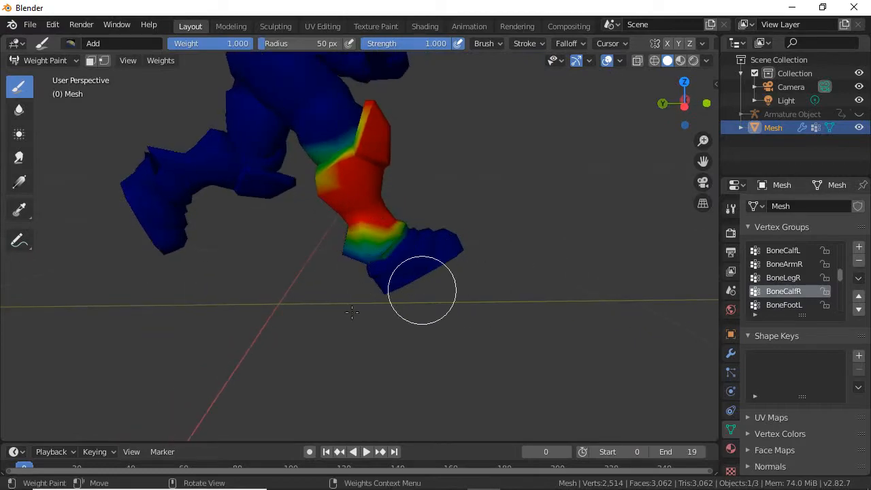
{"action": "left_click_drag", "start_coordinate": [422, 293], "coordinate": [626, 303]}
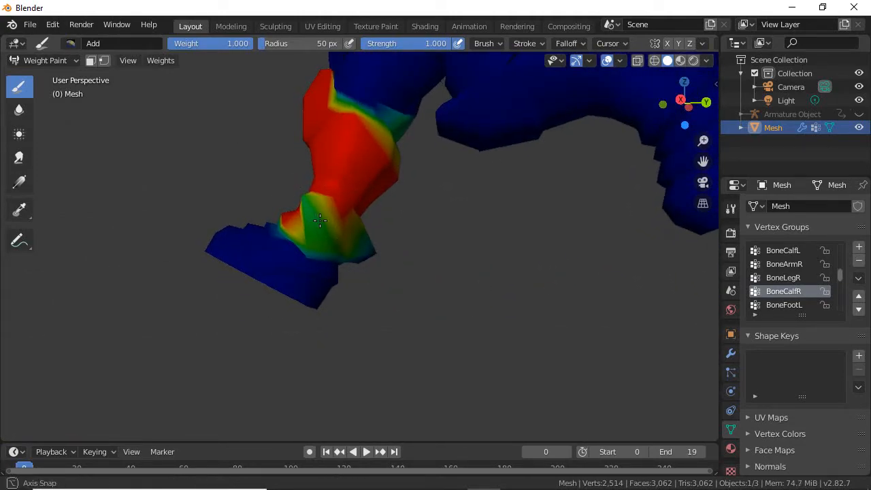
Paint full BoneCalfR weight over the right calf down to the ankle, leaving the foot unweighted
{"action": "left_click_drag", "start_coordinate": [327, 218], "coordinate": [340, 204]}
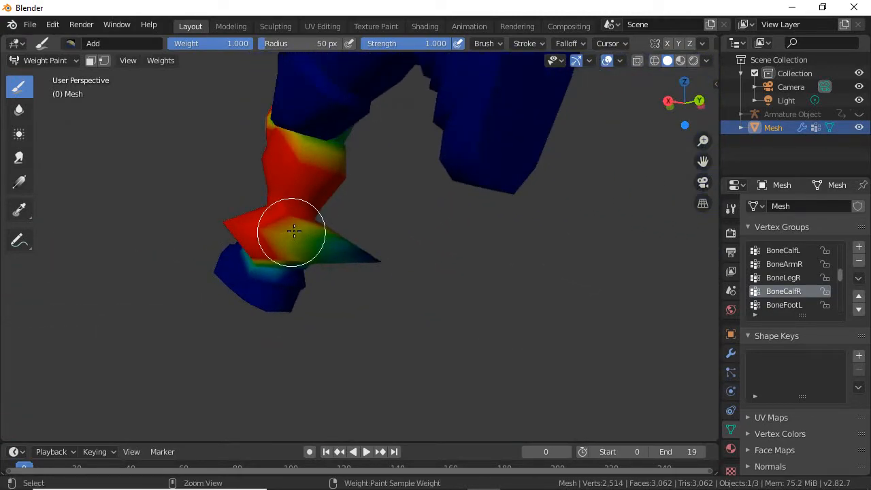
{"action": "left_click_drag", "start_coordinate": [293, 231], "coordinate": [298, 282]}
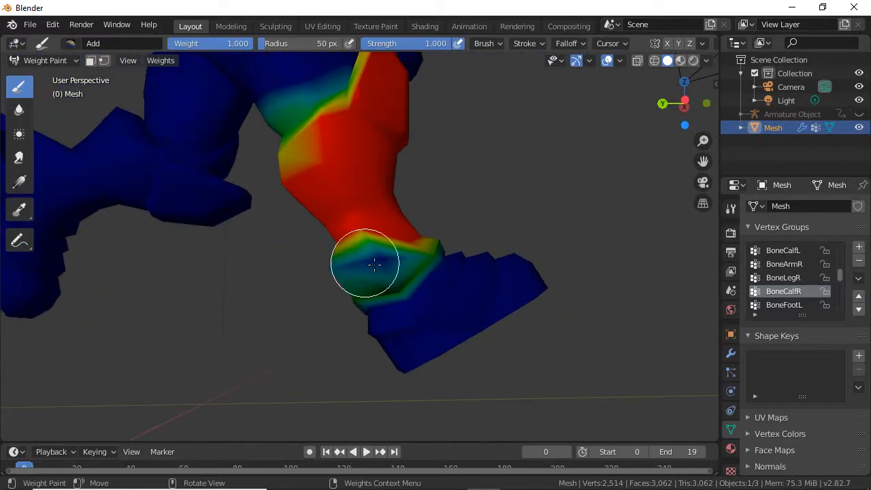
{"action": "left_click_drag", "start_coordinate": [374, 264], "coordinate": [334, 278]}
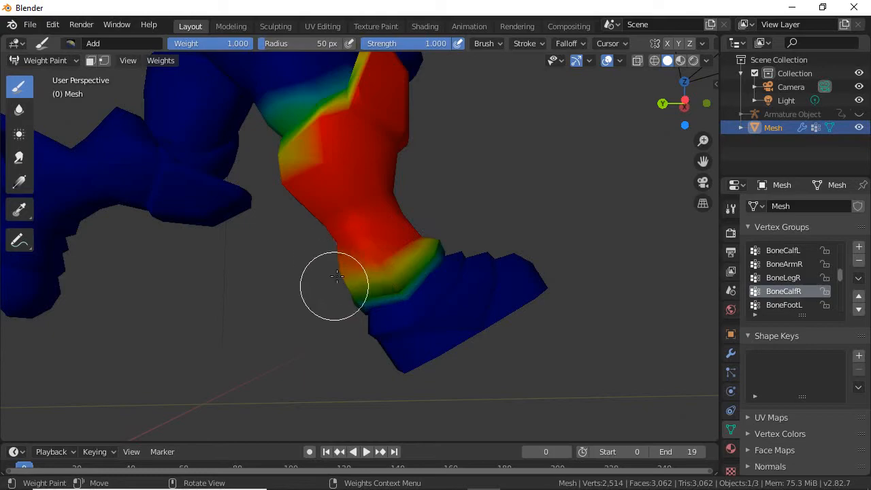
{"action": "left_click_drag", "start_coordinate": [334, 275], "coordinate": [388, 306]}
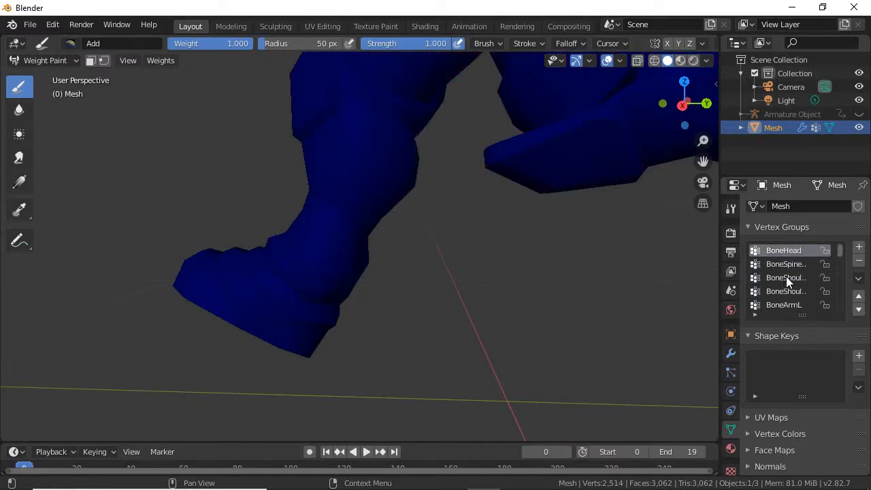
Display the foot bone group and inspect its weights around the right ankle and foot from both sides
{"action": "left_click", "coordinate": [787, 278]}
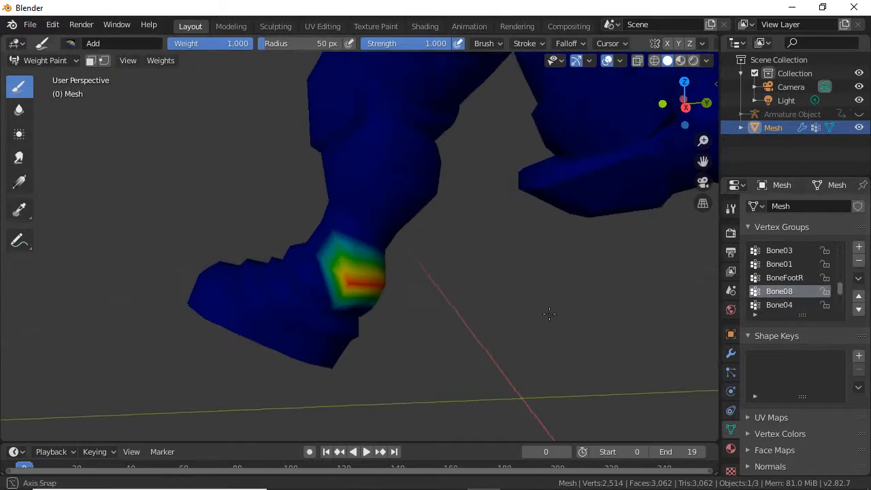
{"action": "left_click_drag", "start_coordinate": [550, 314], "coordinate": [218, 278]}
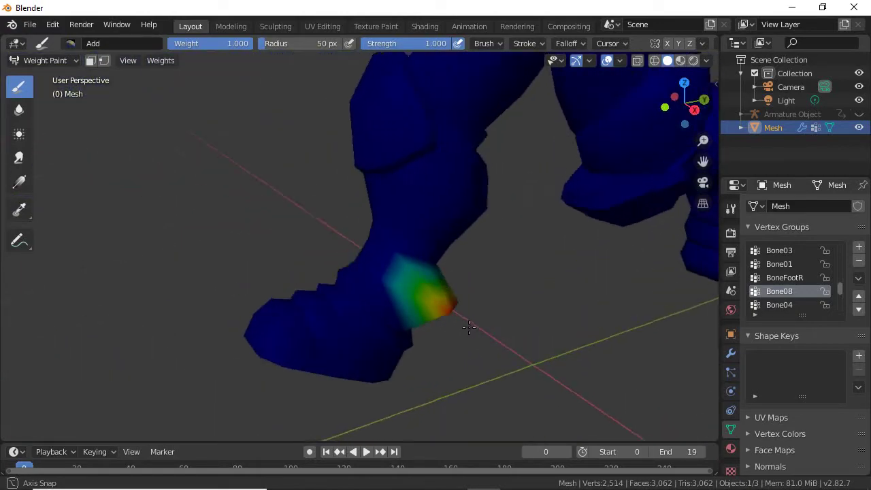
{"action": "left_click_drag", "start_coordinate": [468, 328], "coordinate": [520, 295]}
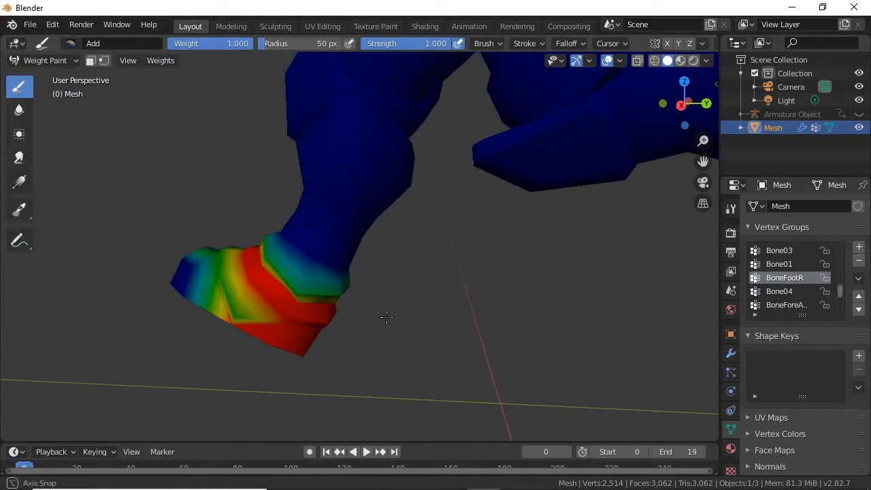
{"action": "left_click_drag", "start_coordinate": [387, 316], "coordinate": [645, 324]}
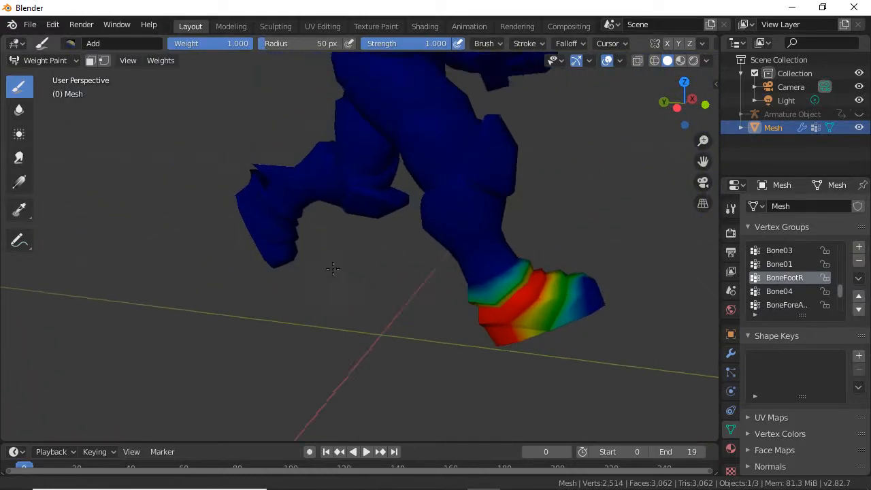
{"action": "left_click_drag", "start_coordinate": [334, 270], "coordinate": [234, 234]}
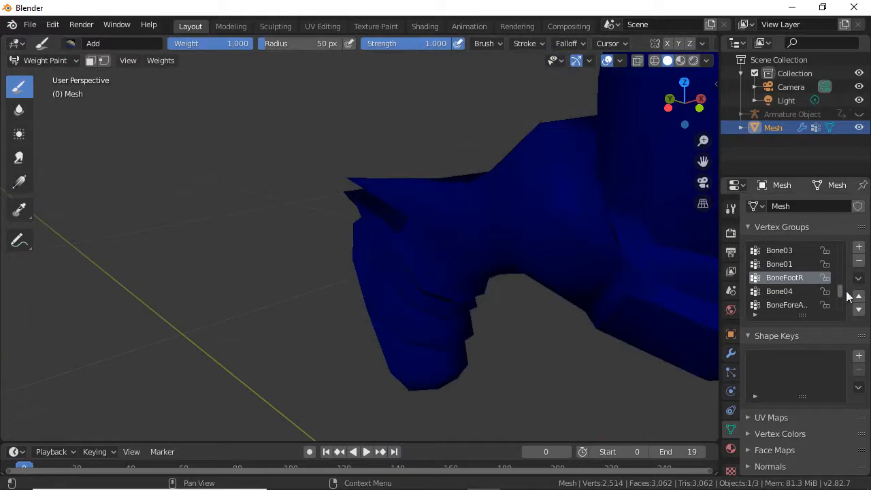
Display the BoneFootL group's weights on the left foot
{"action": "left_click", "coordinate": [779, 251]}
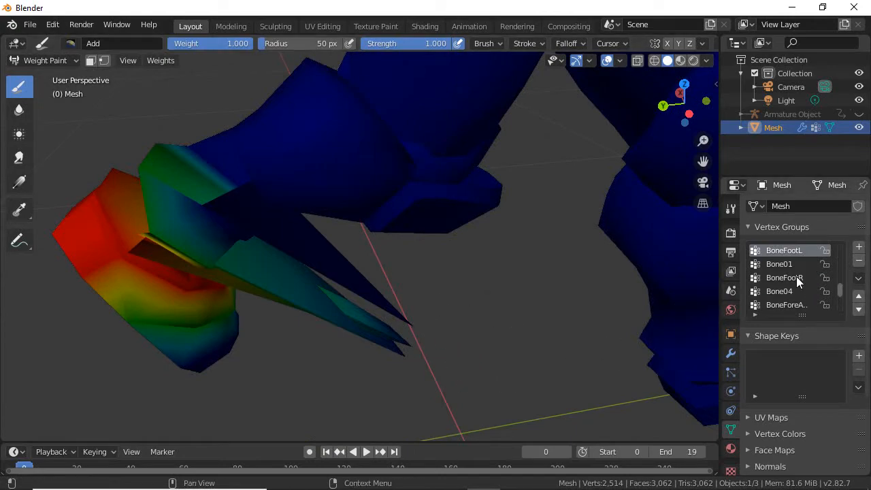
{"action": "mouse_move", "coordinate": [783, 280]}
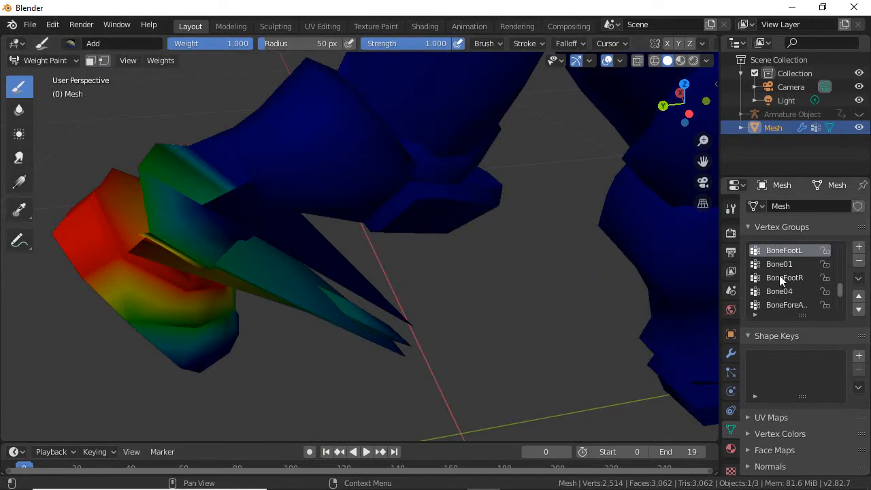
{"action": "mouse_move", "coordinate": [783, 272]}
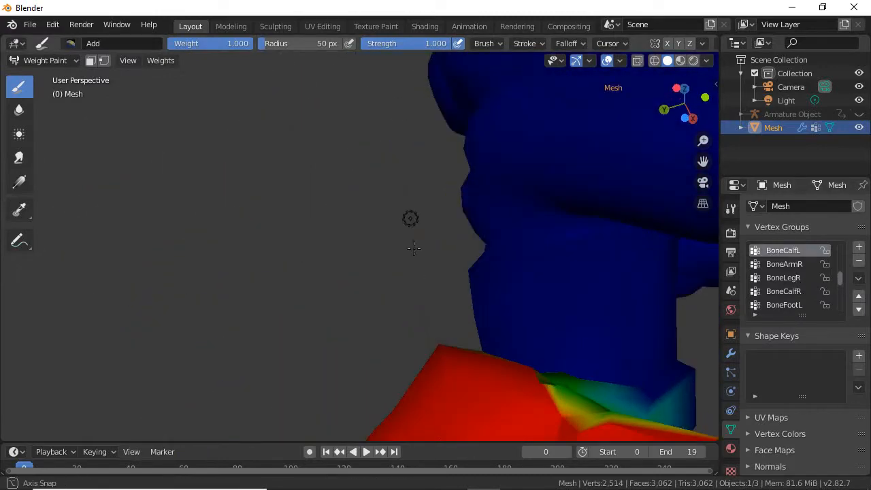
Paint full BoneCalfL weight down the left calf so it fades out at the ankle
{"action": "left_click_drag", "start_coordinate": [411, 248], "coordinate": [474, 265]}
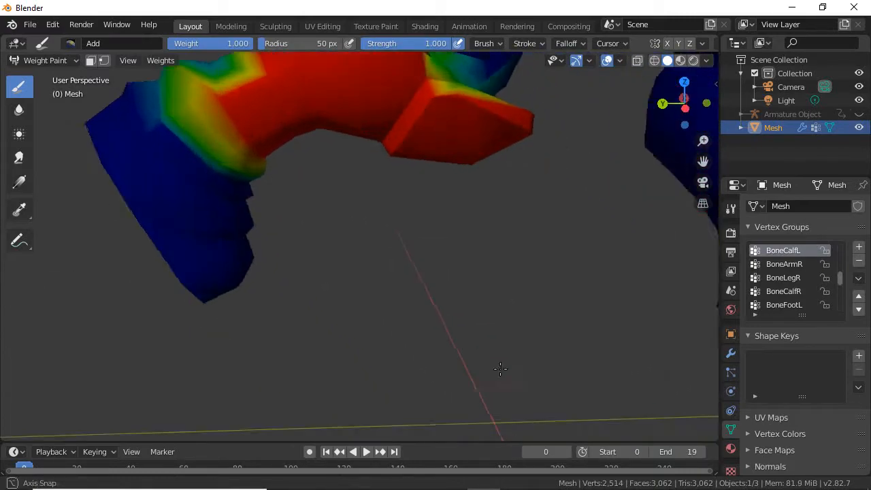
{"action": "left_click_drag", "start_coordinate": [501, 370], "coordinate": [308, 241]}
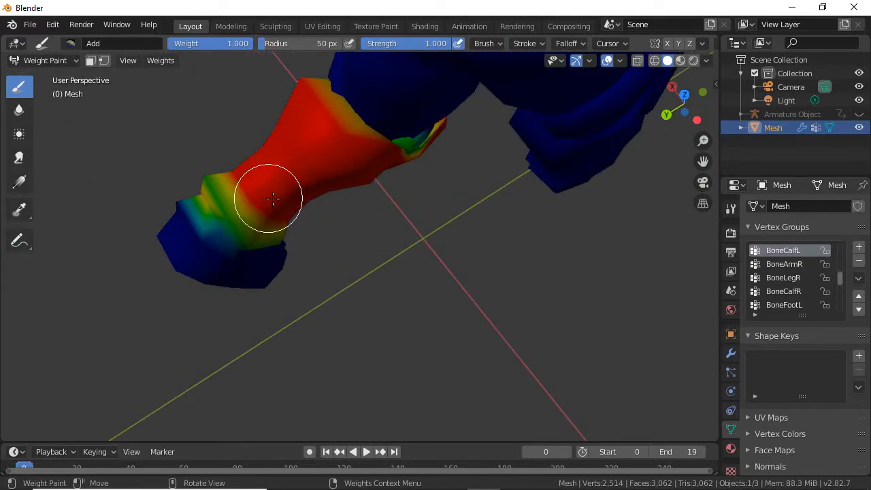
{"action": "left_click_drag", "start_coordinate": [272, 197], "coordinate": [327, 218]}
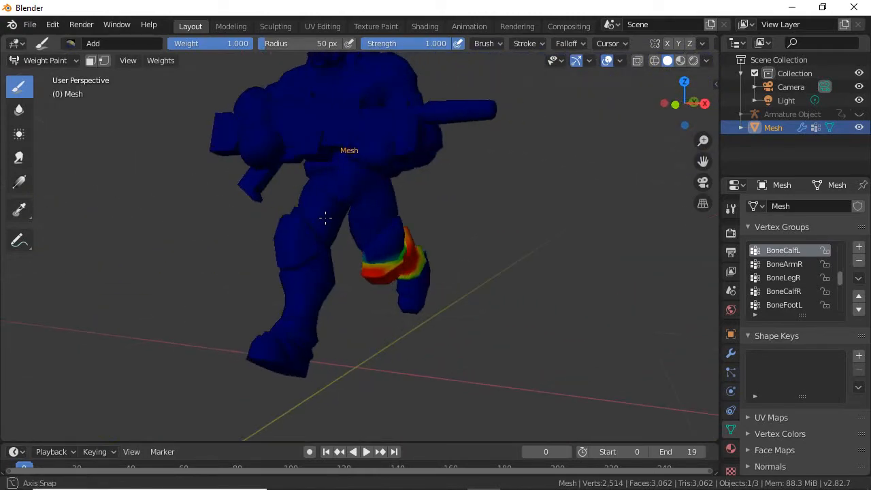
{"action": "left_click", "coordinate": [45, 60]}
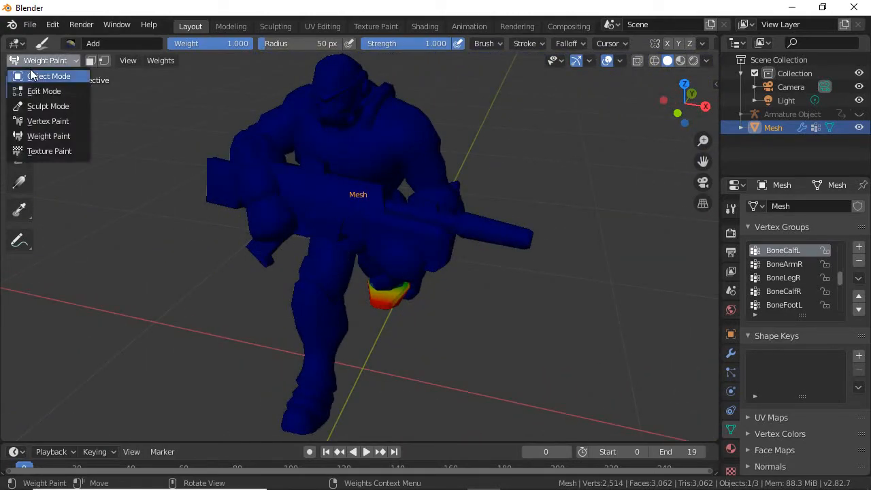
Return to Object Mode and watch the walking animation to confirm the feet no longer stretch
{"action": "left_click", "coordinate": [47, 76]}
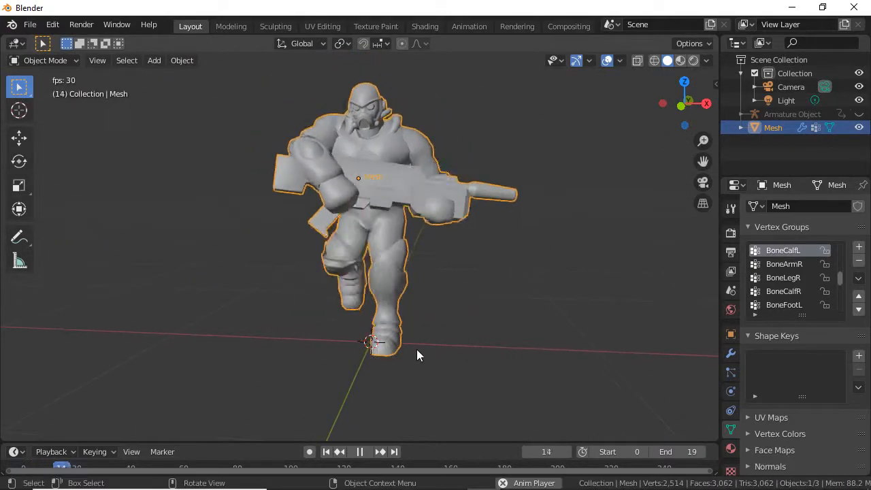
{"action": "left_click_drag", "start_coordinate": [420, 354], "coordinate": [442, 300]}
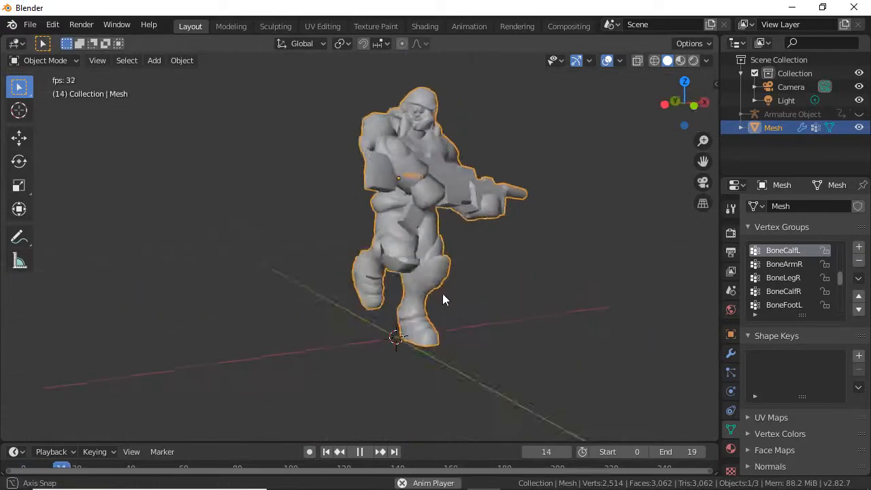